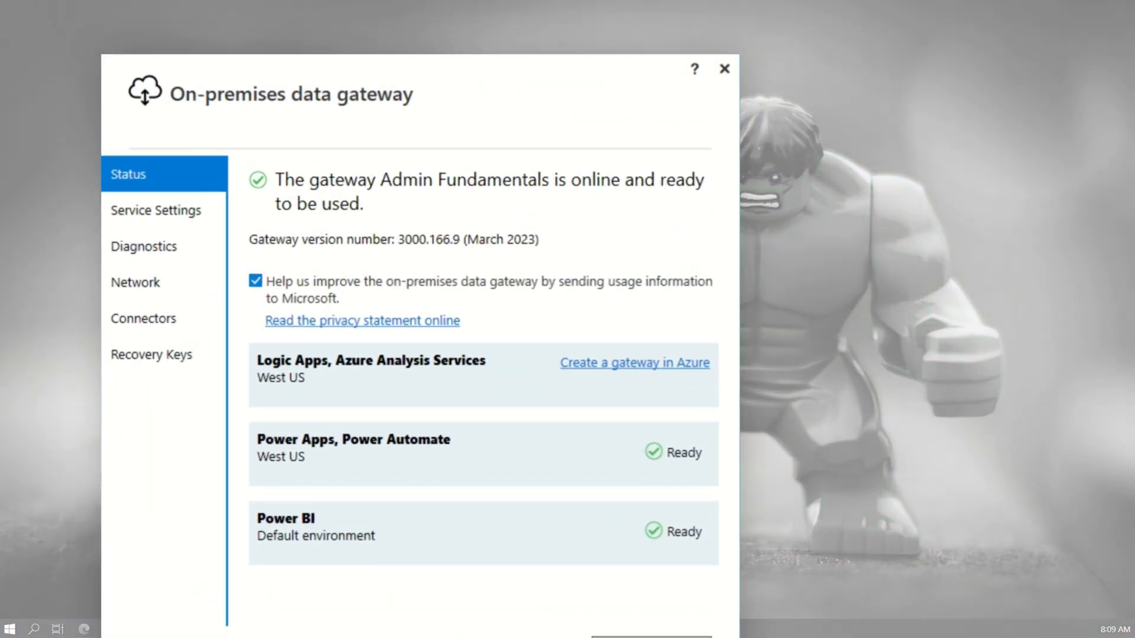
{"action": "mouse_move", "coordinate": [581, 92]}
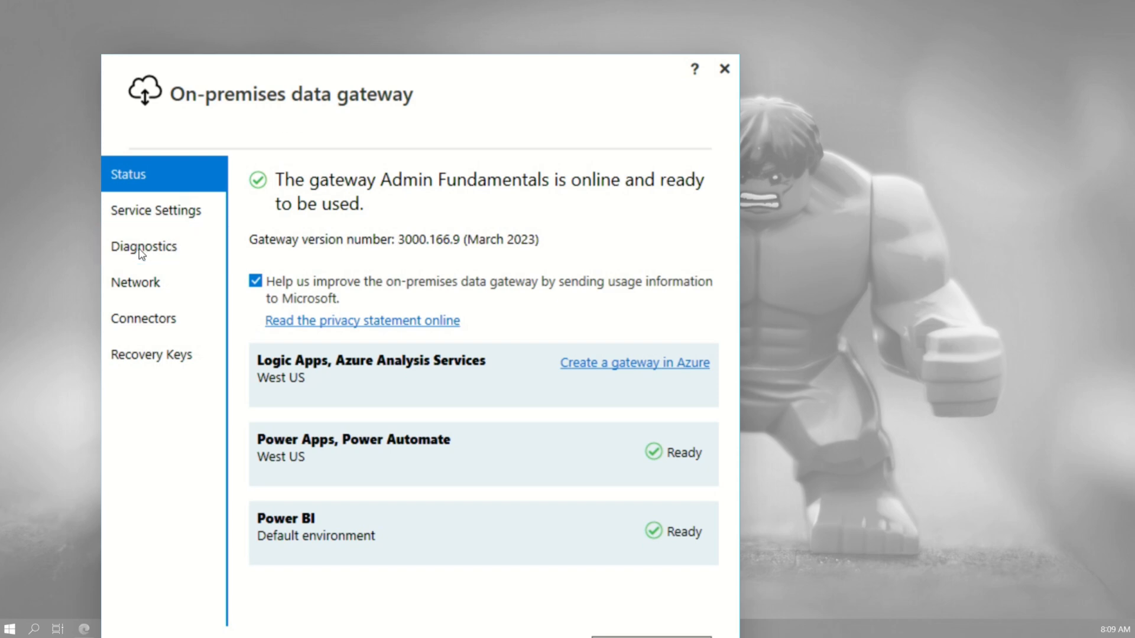
Export the gateway logs from Diagnostics as a zip into the ODGLogs folder on the desktop
{"action": "left_click", "coordinate": [144, 246]}
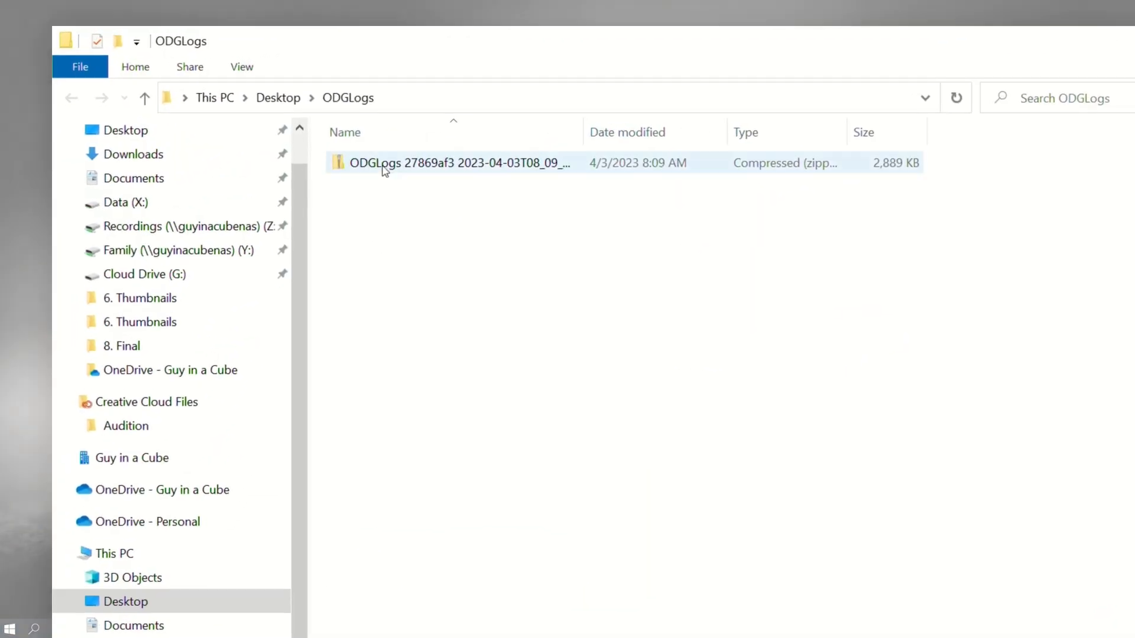
Browse inside the exported log zip and point out the latest configurator log
{"action": "double_click", "coordinate": [455, 163]}
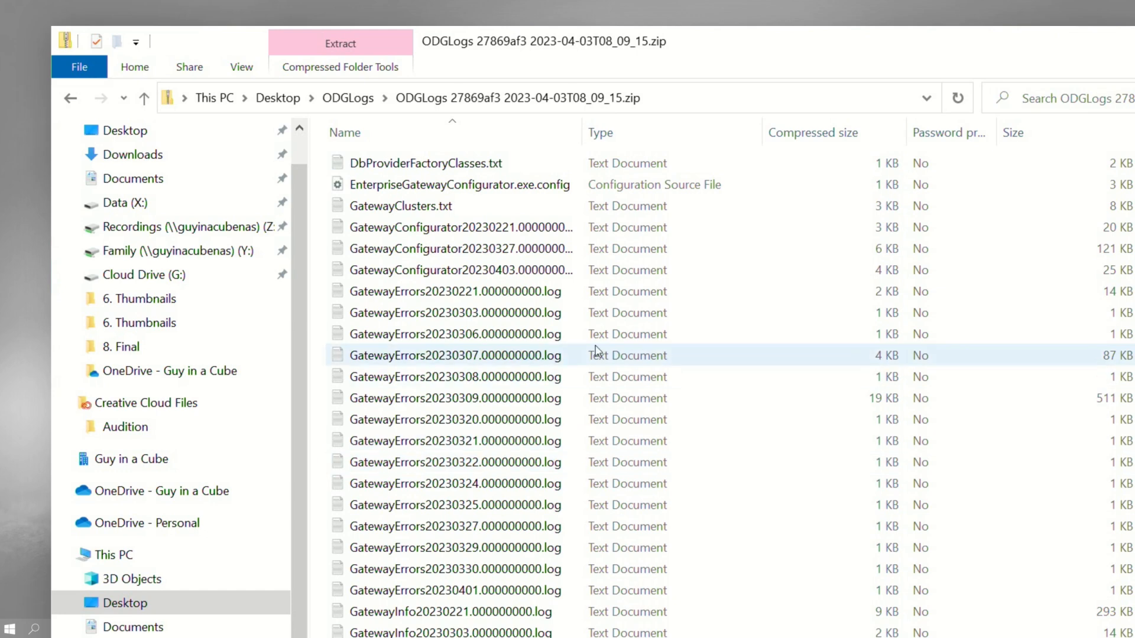
{"action": "left_click", "coordinate": [461, 270]}
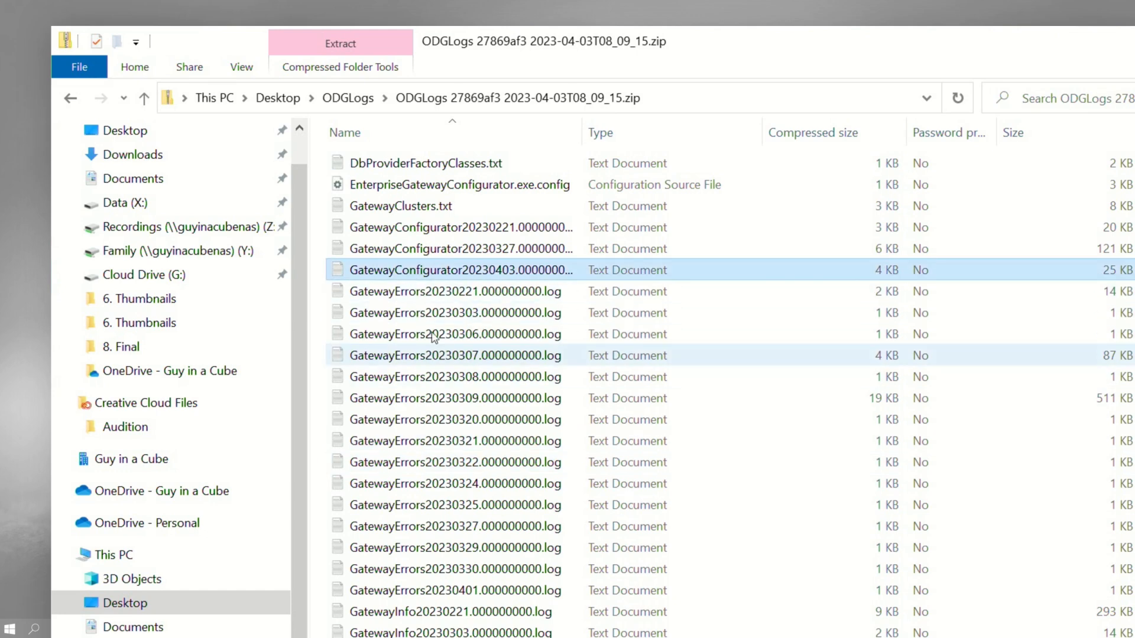
{"action": "scroll", "scroll_direction": "down", "scroll_amount": 3}
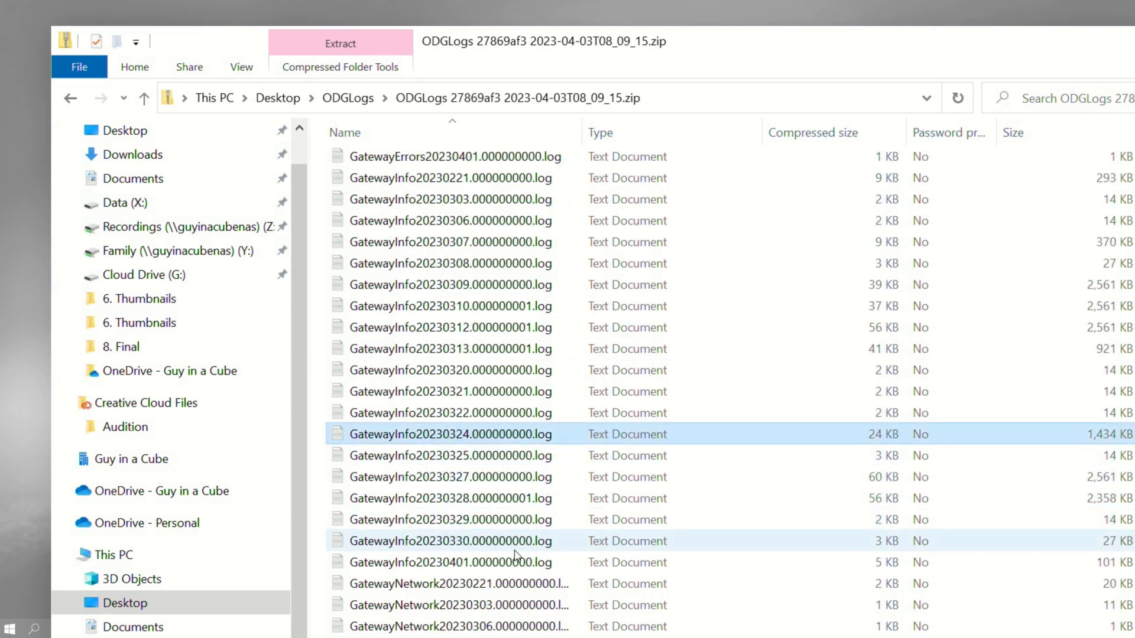
{"action": "scroll", "scroll_direction": "down", "scroll_amount": 3}
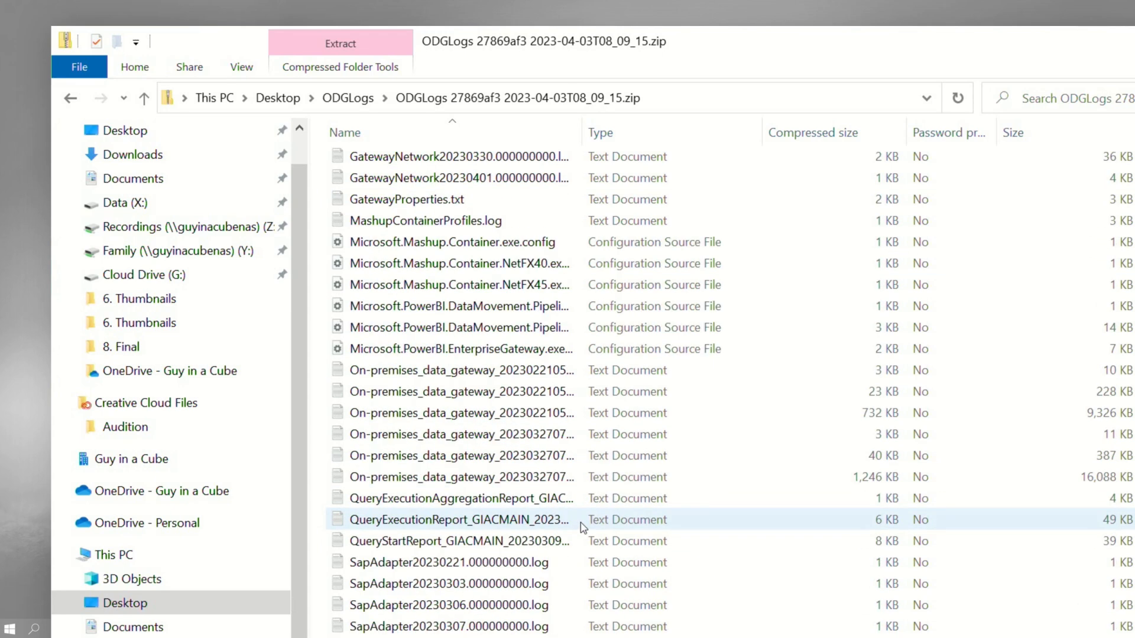
{"action": "left_click", "coordinate": [687, 117]}
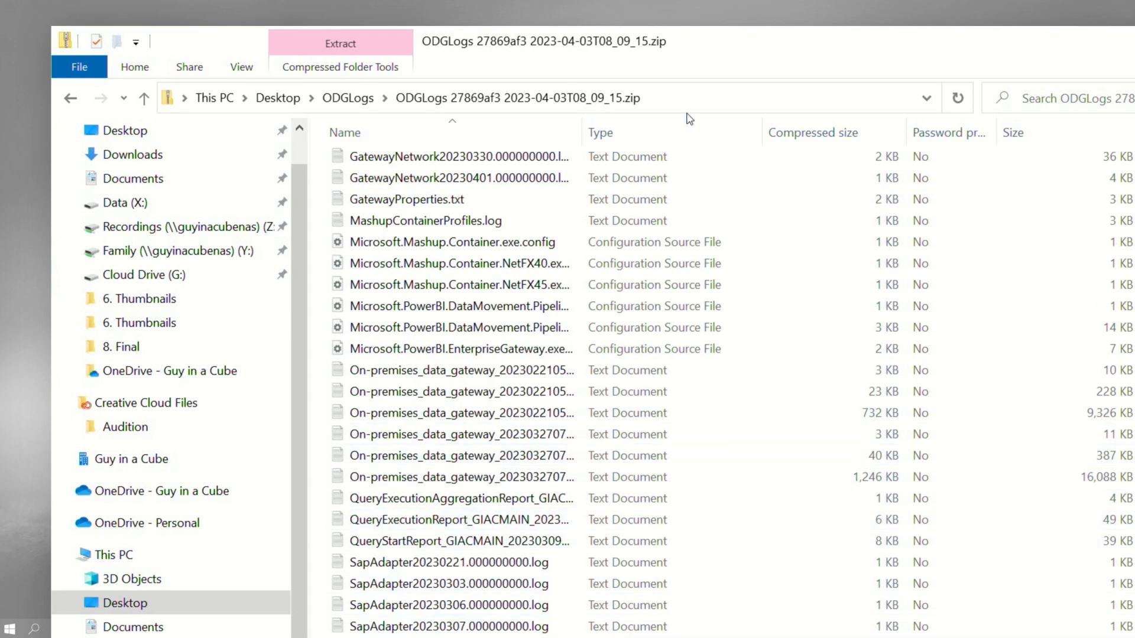
{"action": "mouse_move", "coordinate": [69, 39]}
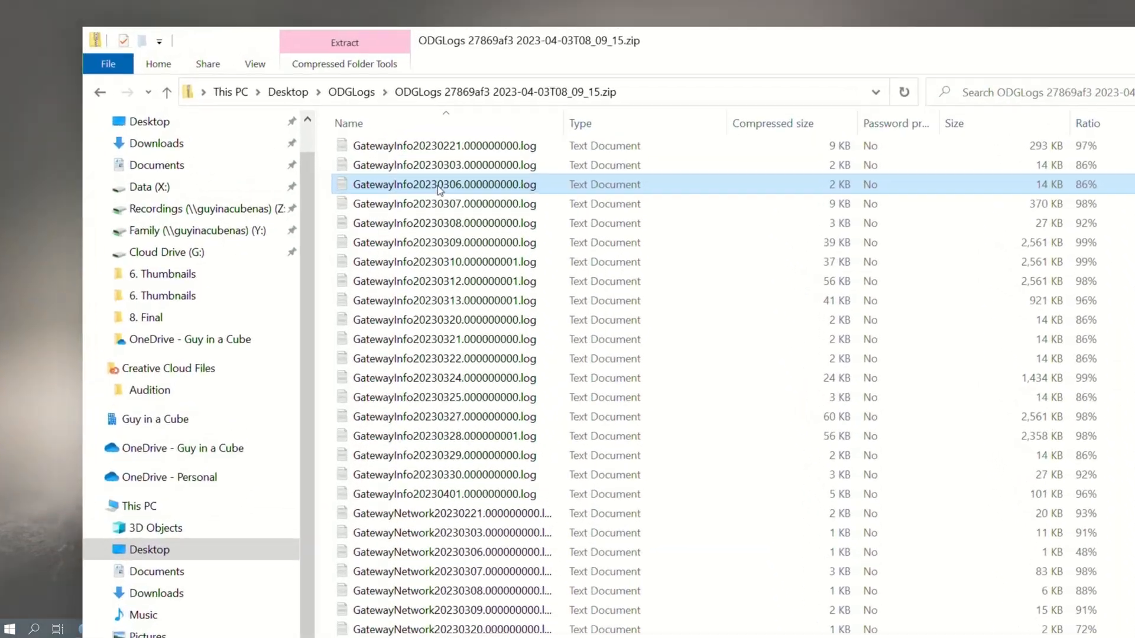
Extract all files from the log zip into folder ODGLogs 27869af3 2023-04-03T08_09_15
{"action": "right_click", "coordinate": [444, 184]}
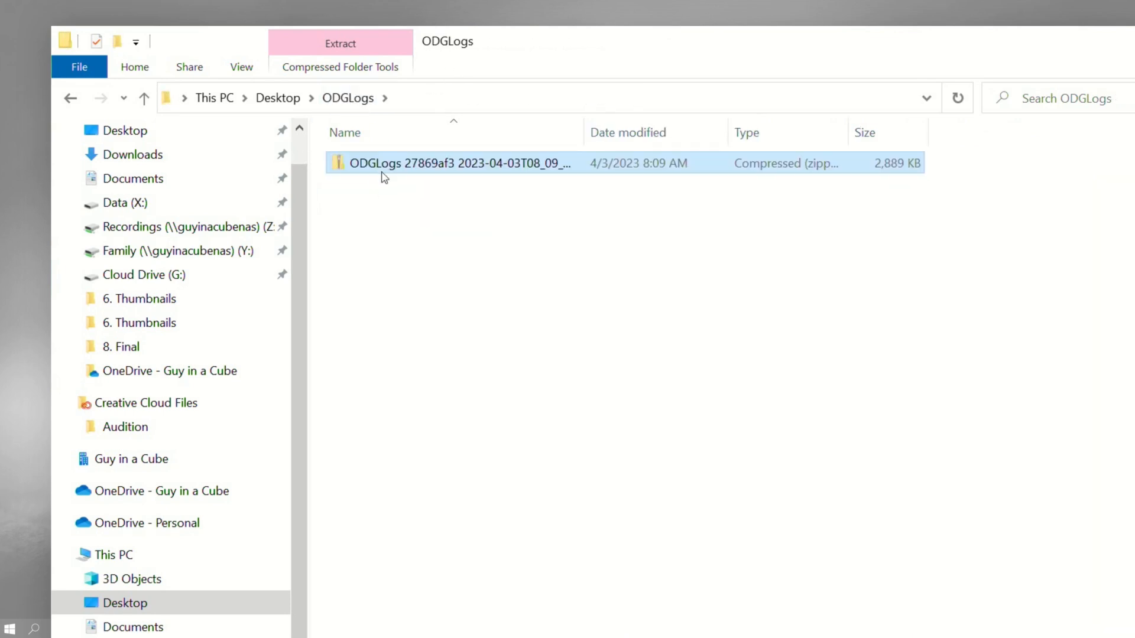
{"action": "right_click", "coordinate": [458, 163]}
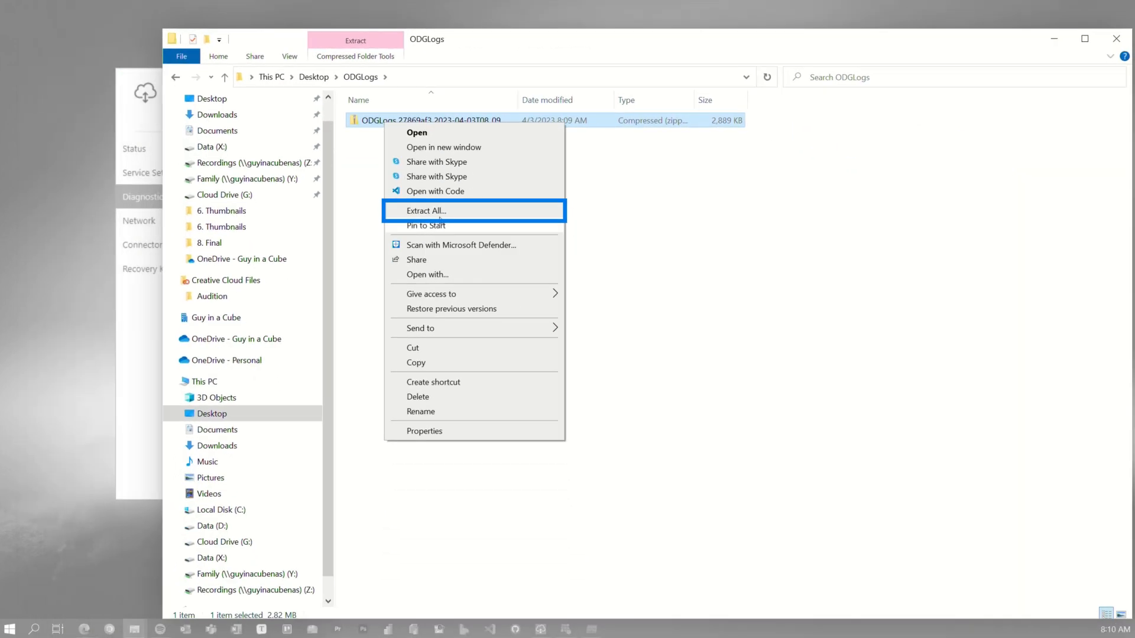
{"action": "left_click", "coordinate": [427, 210]}
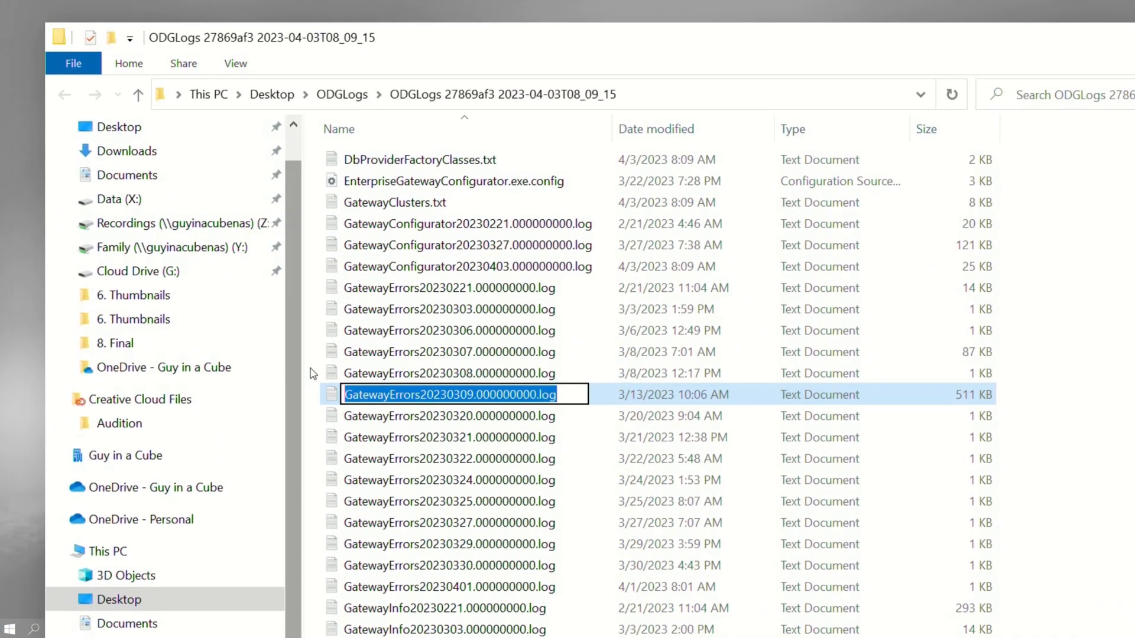
{"action": "scroll", "scroll_direction": "down", "scroll_amount": 3}
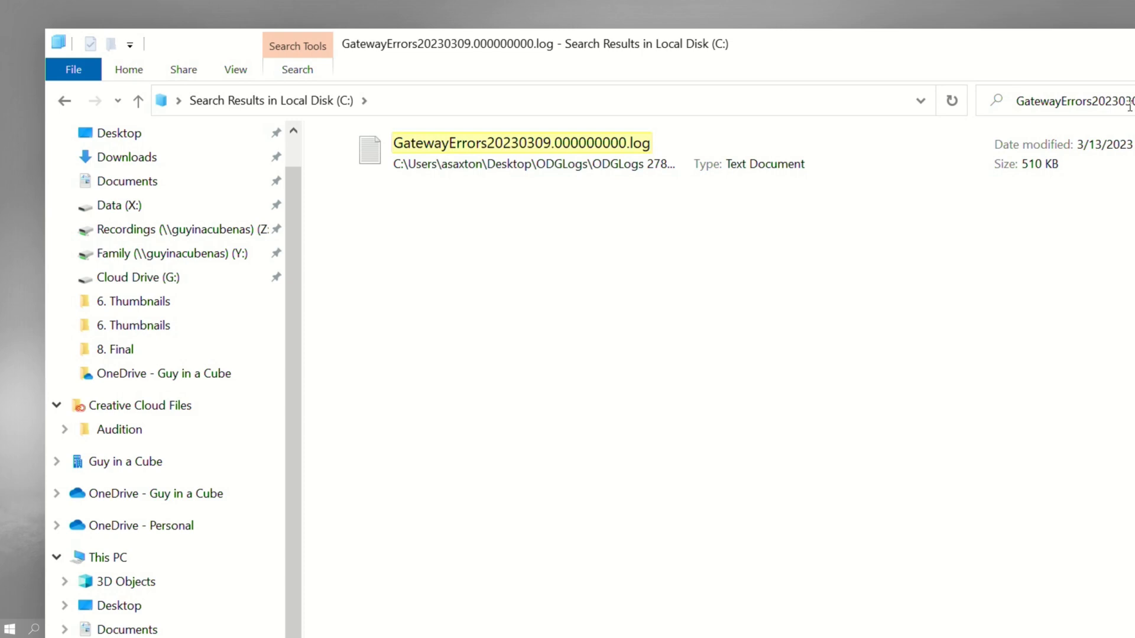
Search Local Disk (C:) for GatewayErrors20230309.000000000.log and return to the gateway app
{"action": "left_click", "coordinate": [924, 9]}
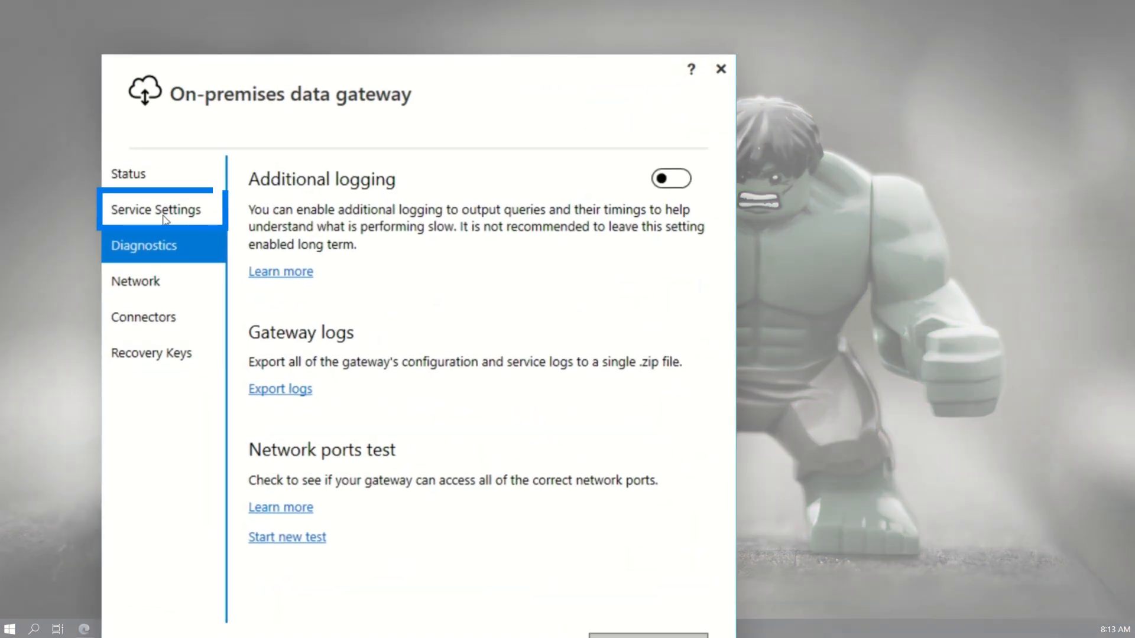
Show Service Settings, revealing the service account NT SERVICE\PBIEgwService
{"action": "left_click", "coordinate": [155, 210]}
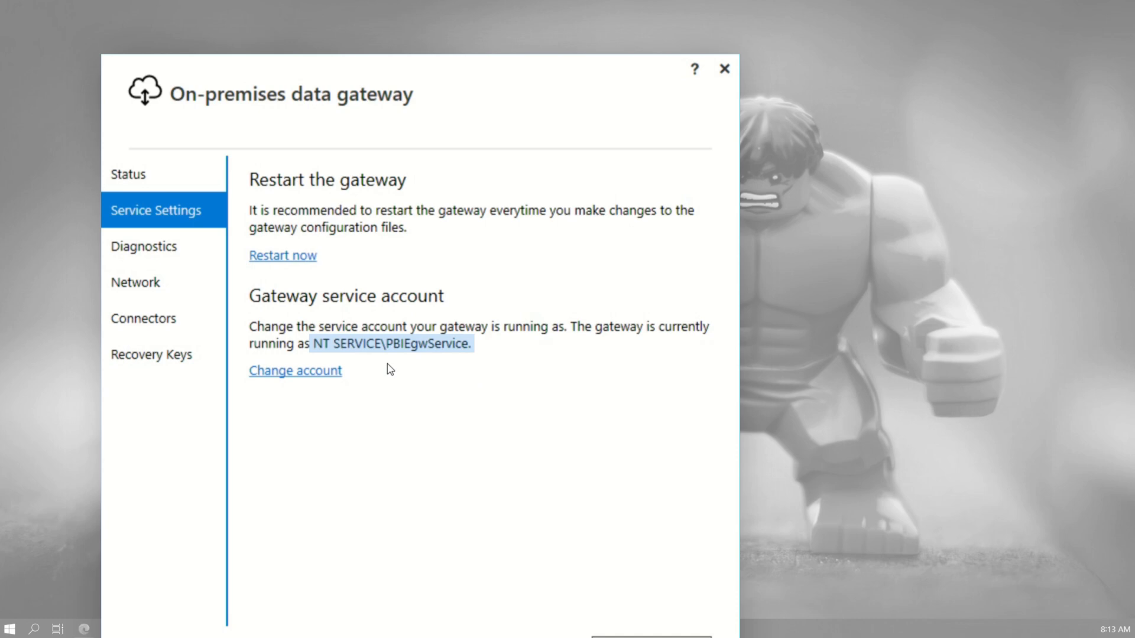
{"action": "mouse_move", "coordinate": [342, 362]}
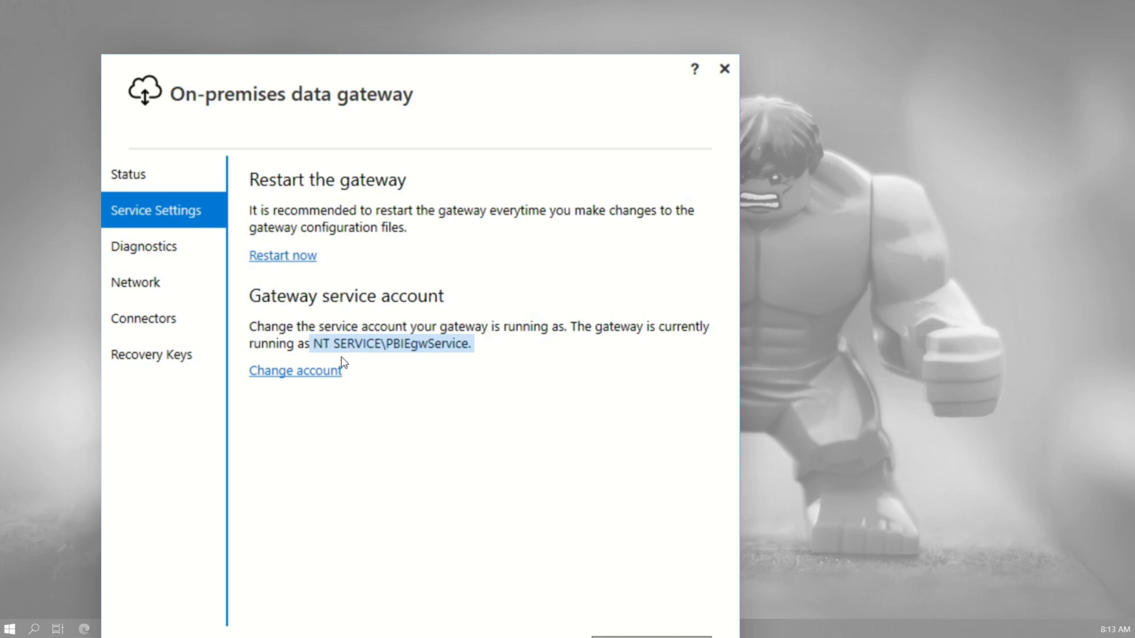
{"action": "mouse_move", "coordinate": [405, 362]}
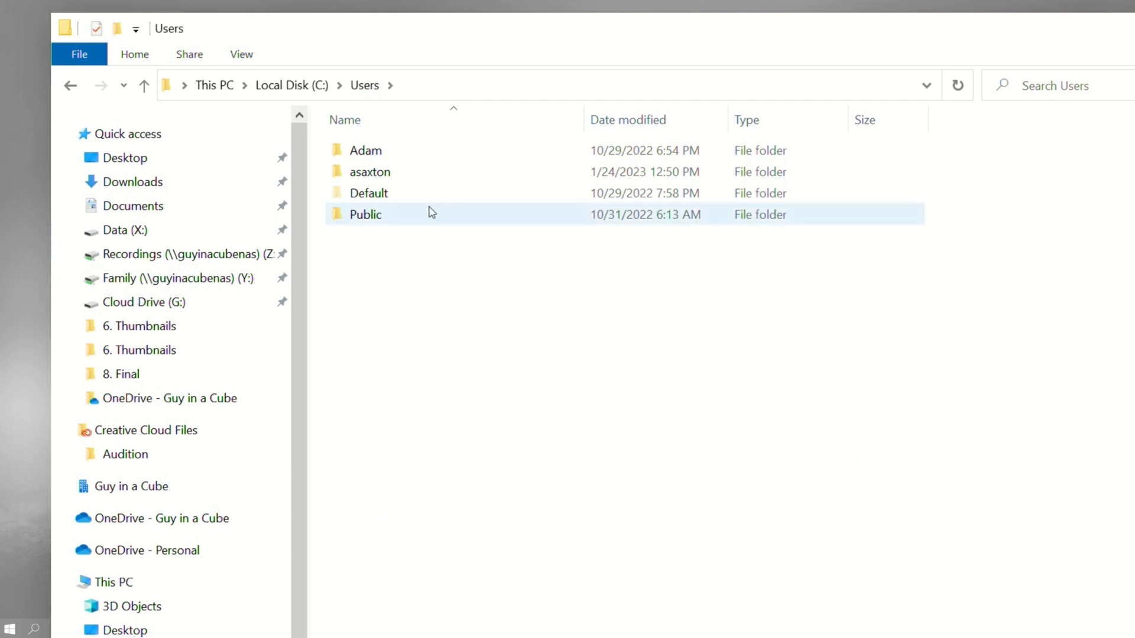
{"action": "mouse_move", "coordinate": [387, 217]}
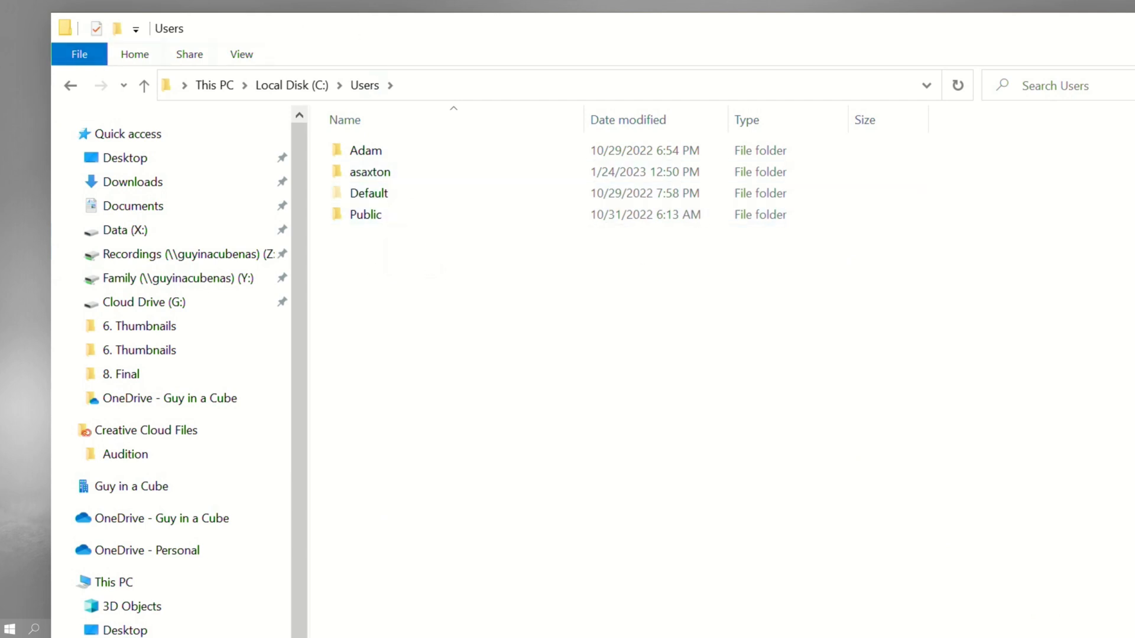
Look over the Public, asaxton and Default folders under C:\Users for a gateway account folder
{"action": "left_click", "coordinate": [365, 214]}
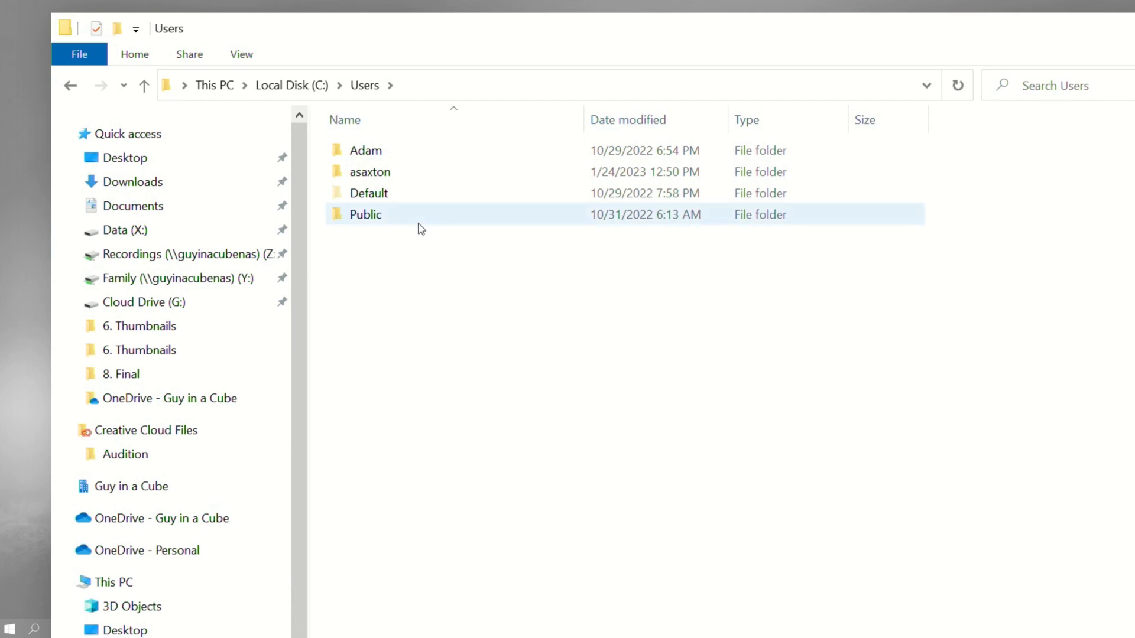
{"action": "left_click", "coordinate": [367, 193]}
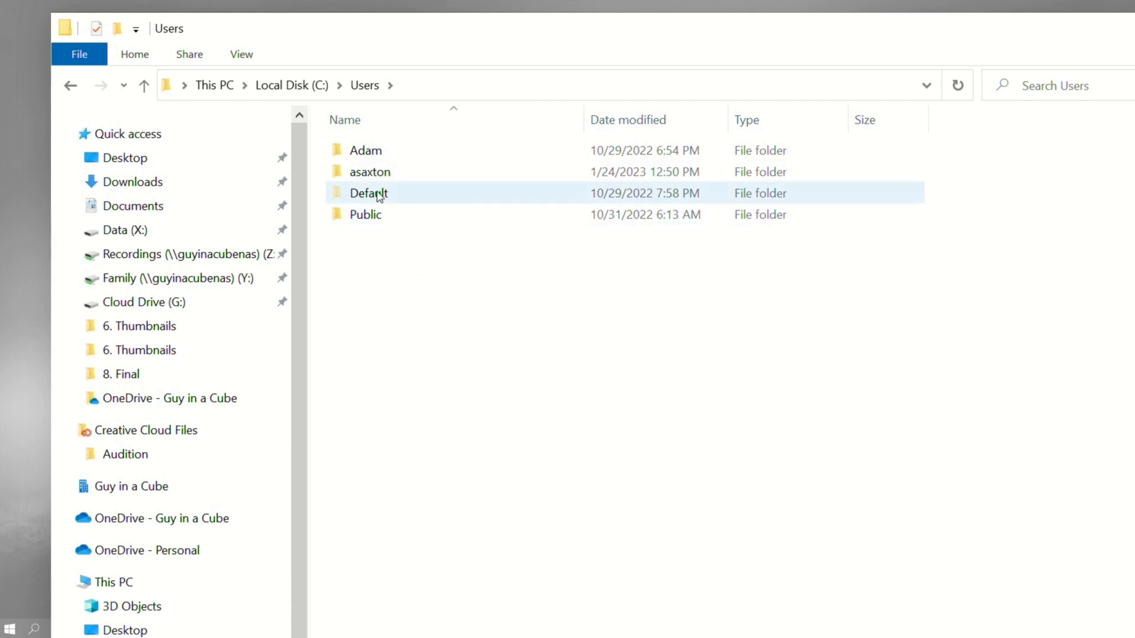
{"action": "left_click", "coordinate": [370, 172]}
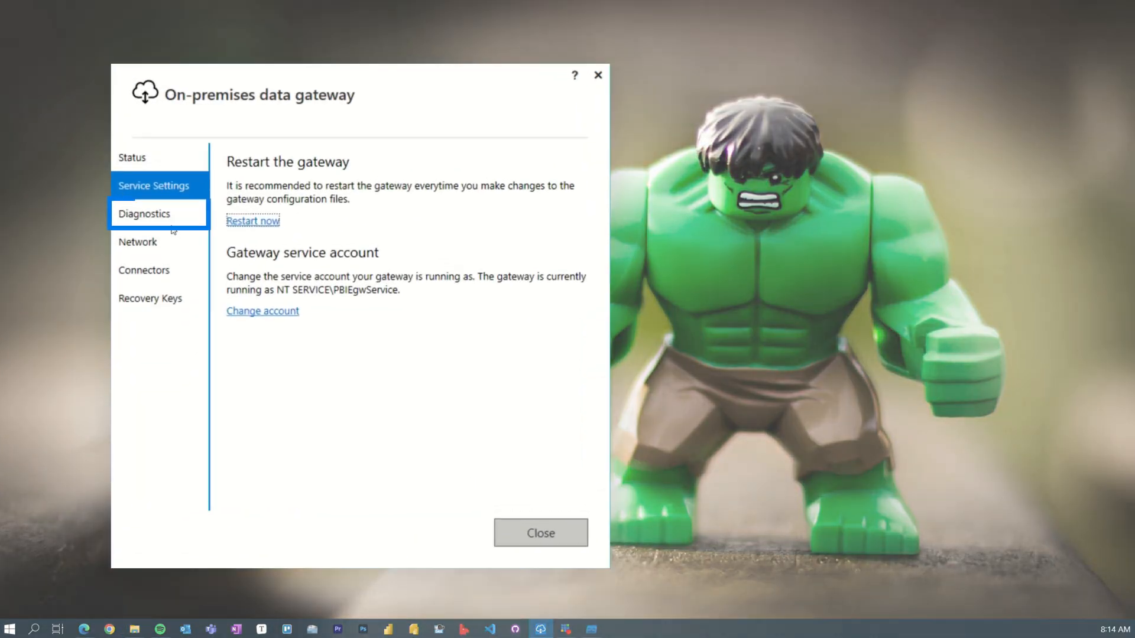
Return to the gateway Diagnostics page showing the Export logs option under Gateway logs
{"action": "left_click", "coordinate": [145, 213]}
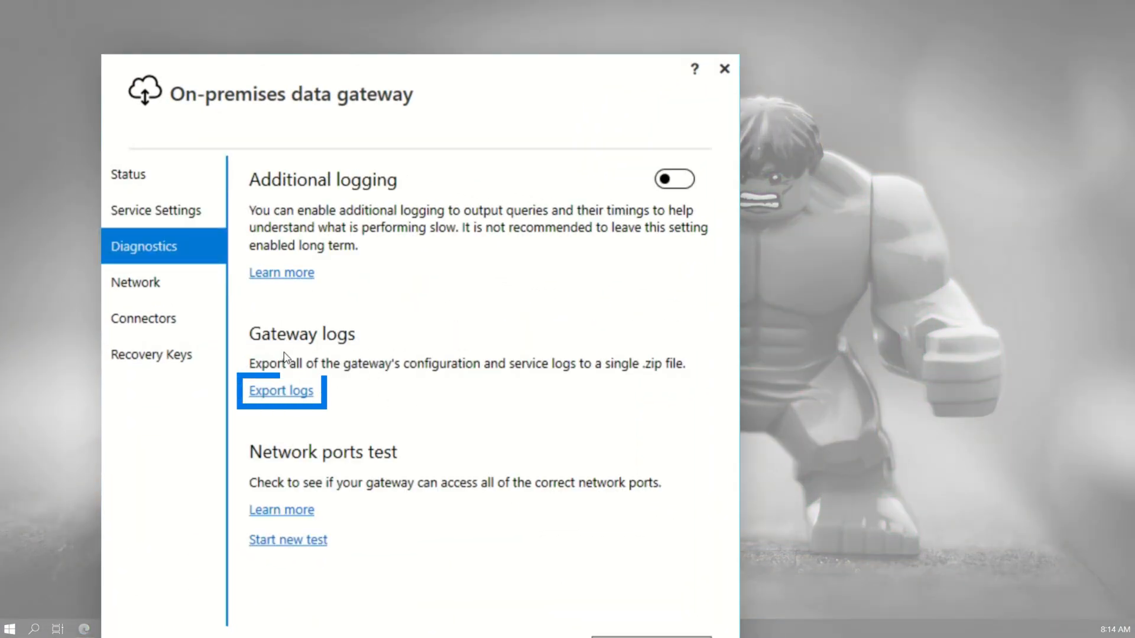
{"action": "mouse_move", "coordinate": [395, 371]}
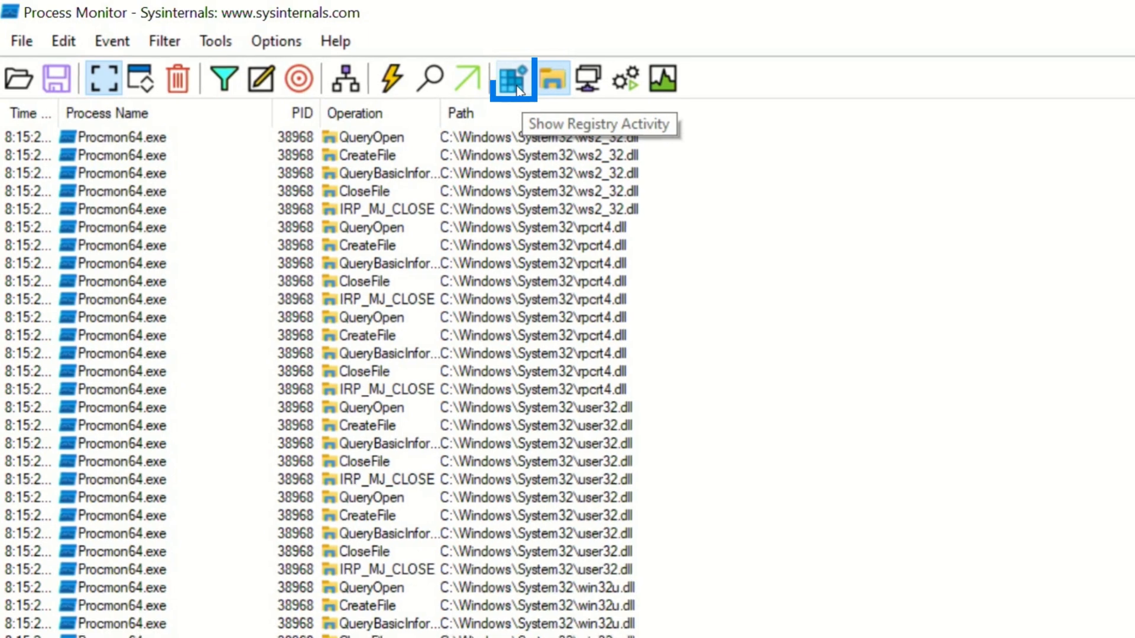
{"action": "mouse_move", "coordinate": [589, 80]}
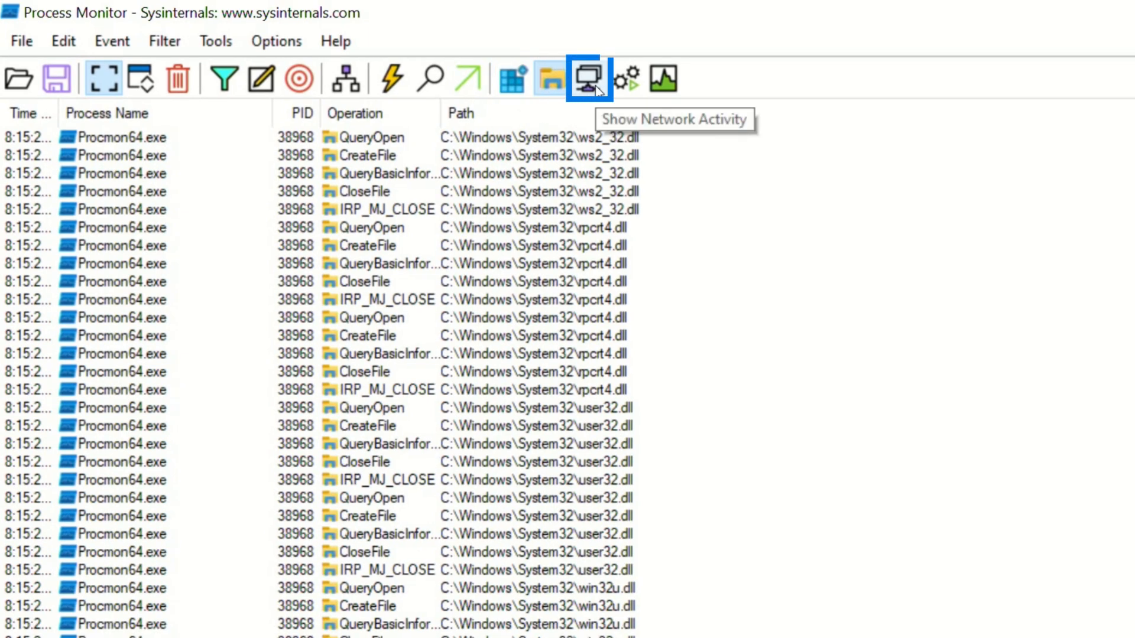
{"action": "mouse_move", "coordinate": [627, 80]}
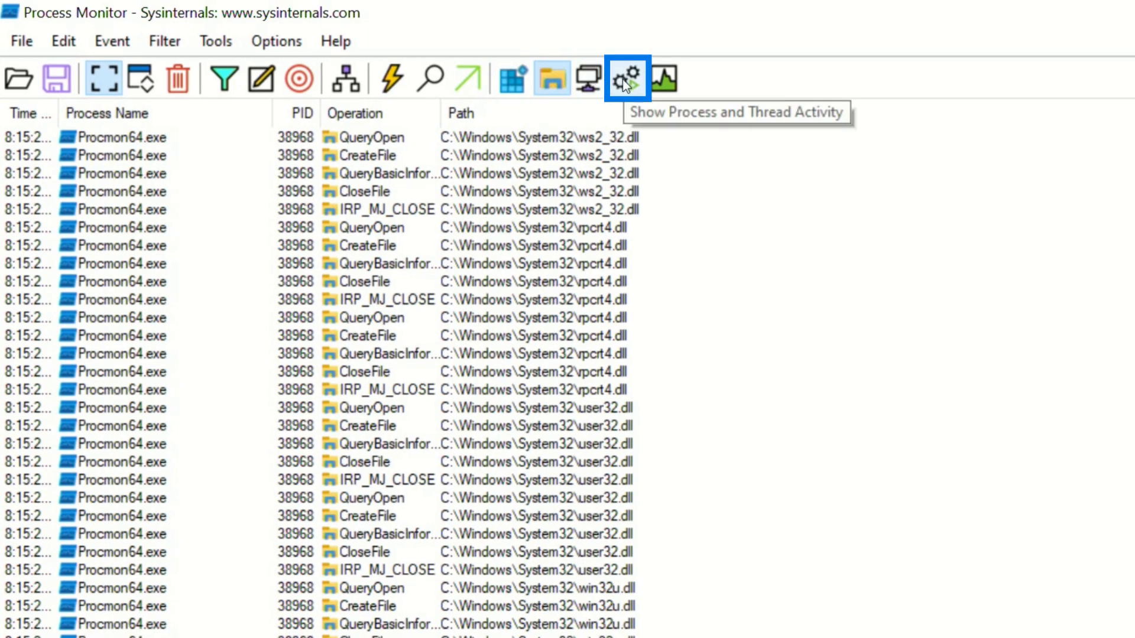
{"action": "mouse_move", "coordinate": [664, 79]}
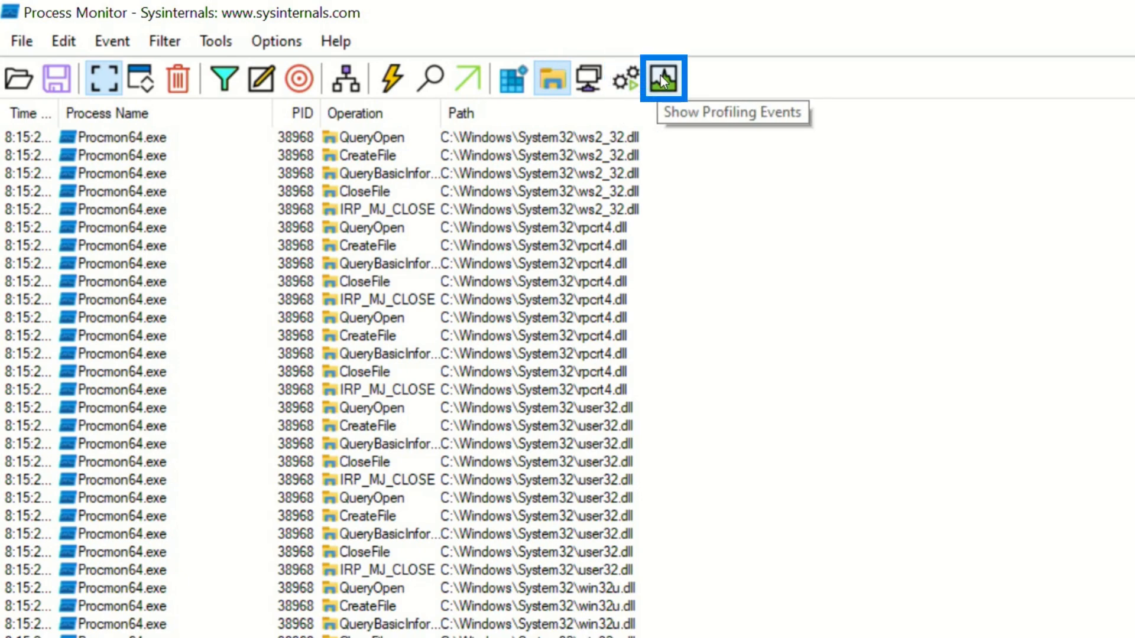
Capture file events in Process Monitor while running the gateway Export logs
{"action": "left_click", "coordinate": [663, 79]}
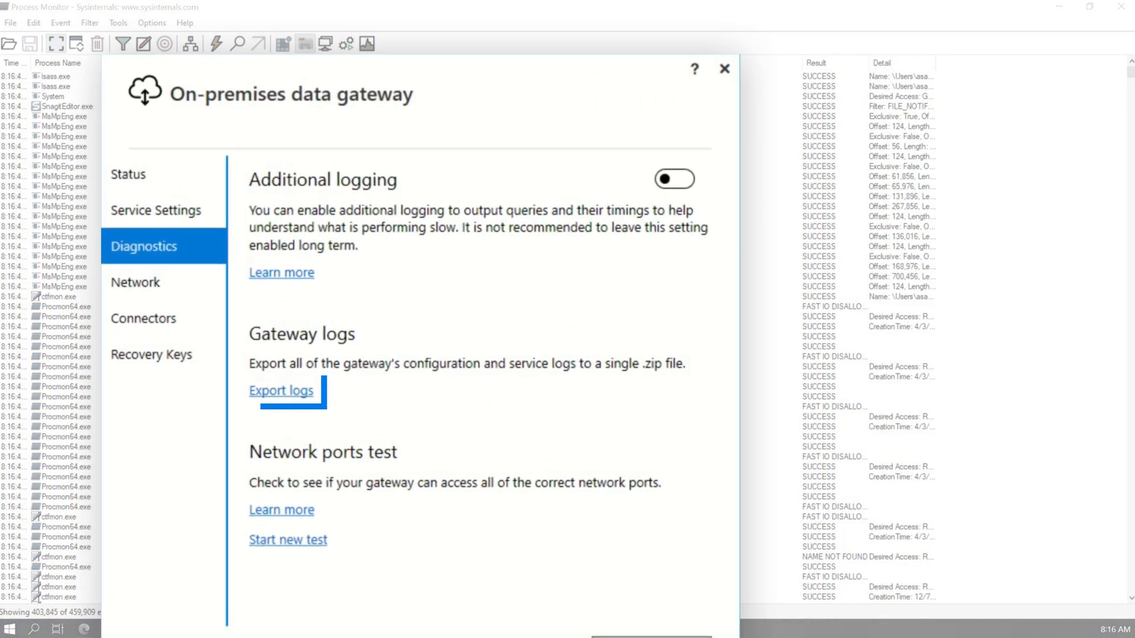
{"action": "left_click", "coordinate": [280, 391]}
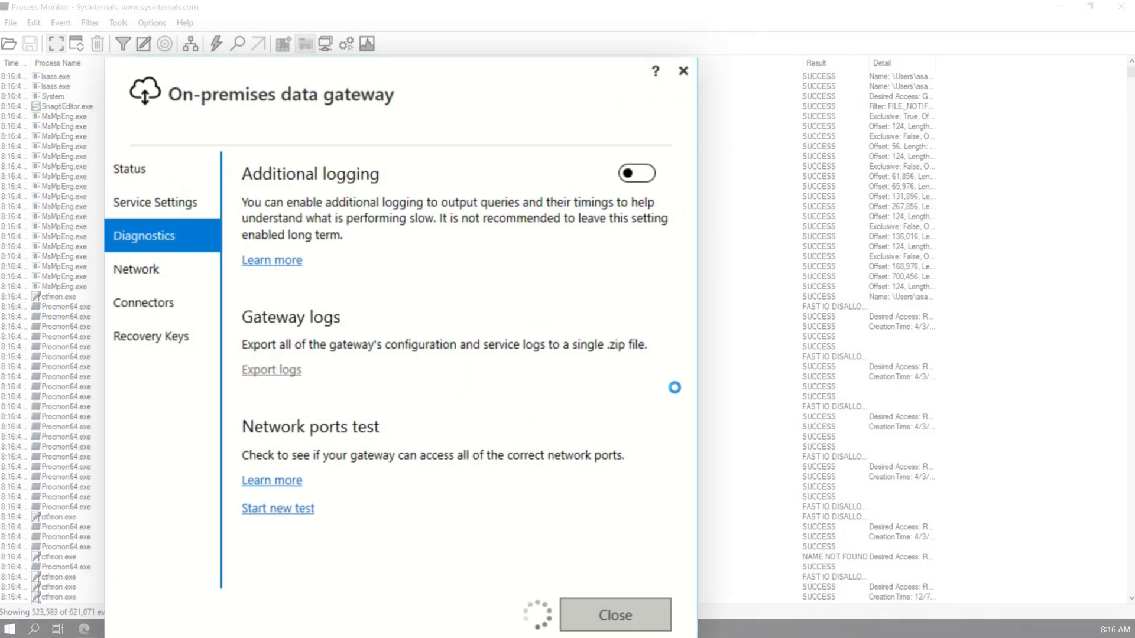
{"action": "left_click", "coordinate": [613, 615]}
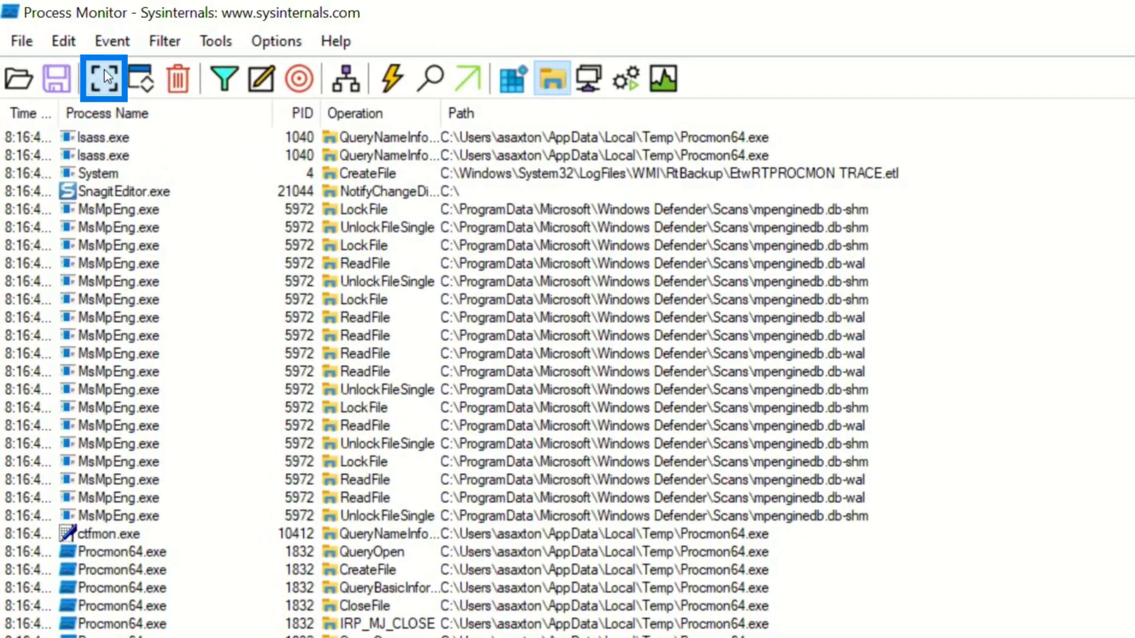
Stop Process Monitor capture, search events for 'gate', then cancel the slow search
{"action": "left_click", "coordinate": [429, 78]}
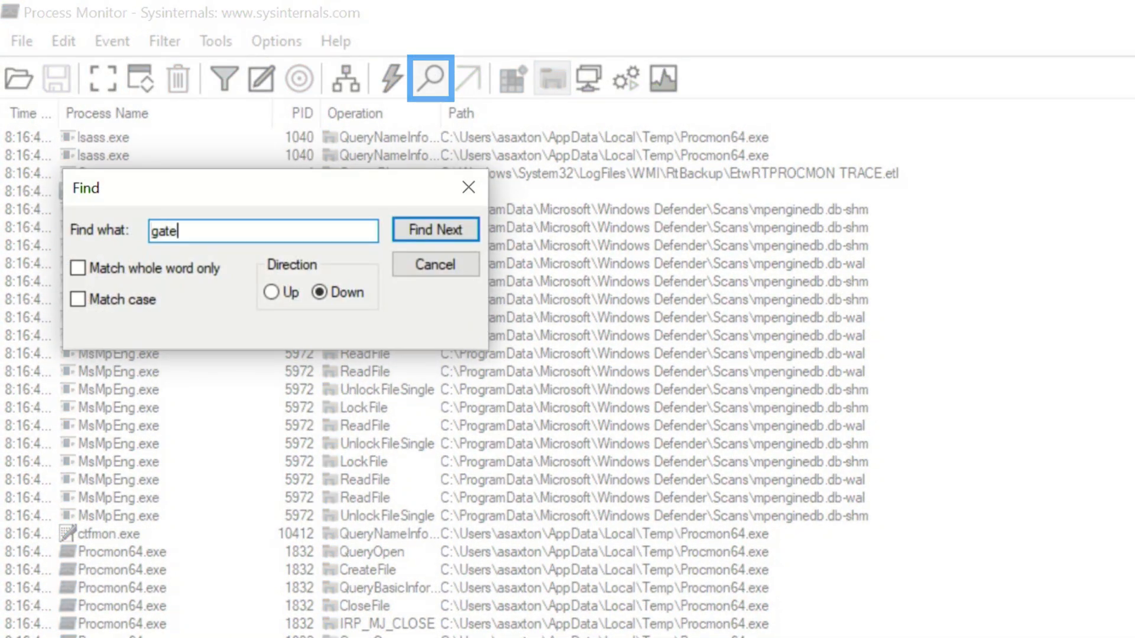
{"action": "left_click", "coordinate": [435, 230]}
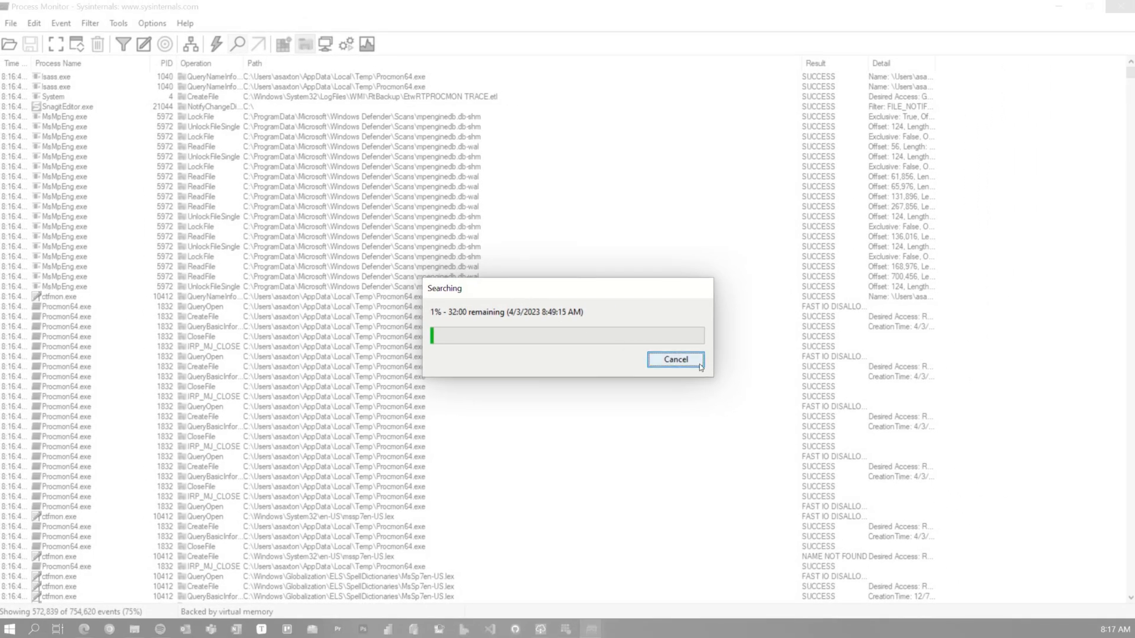
{"action": "left_click", "coordinate": [674, 360]}
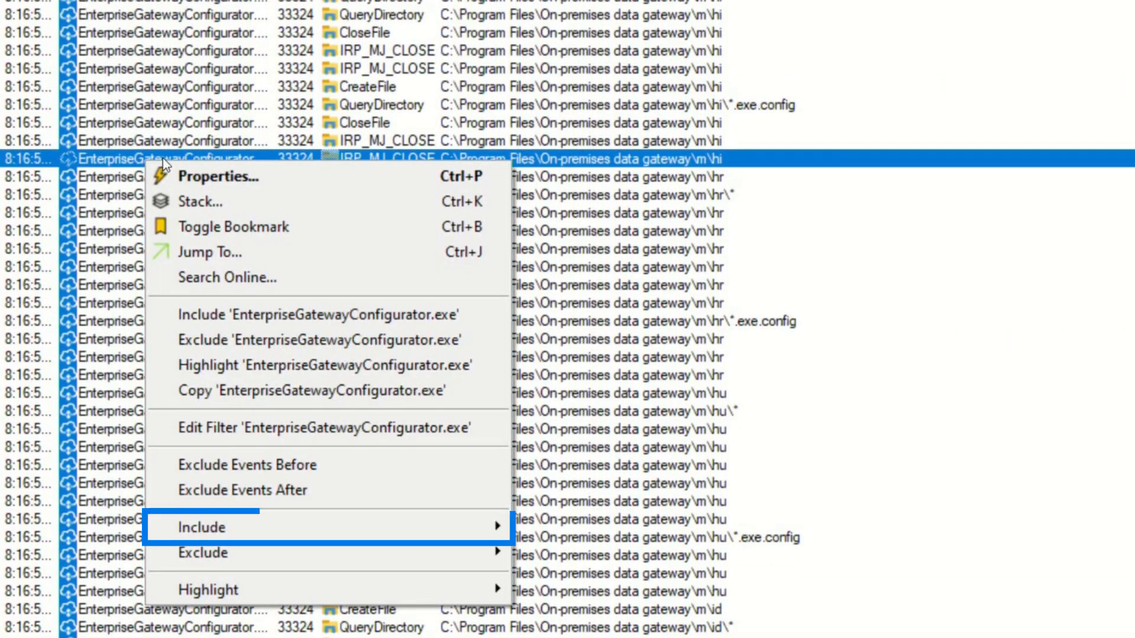
{"action": "mouse_move", "coordinate": [250, 199]}
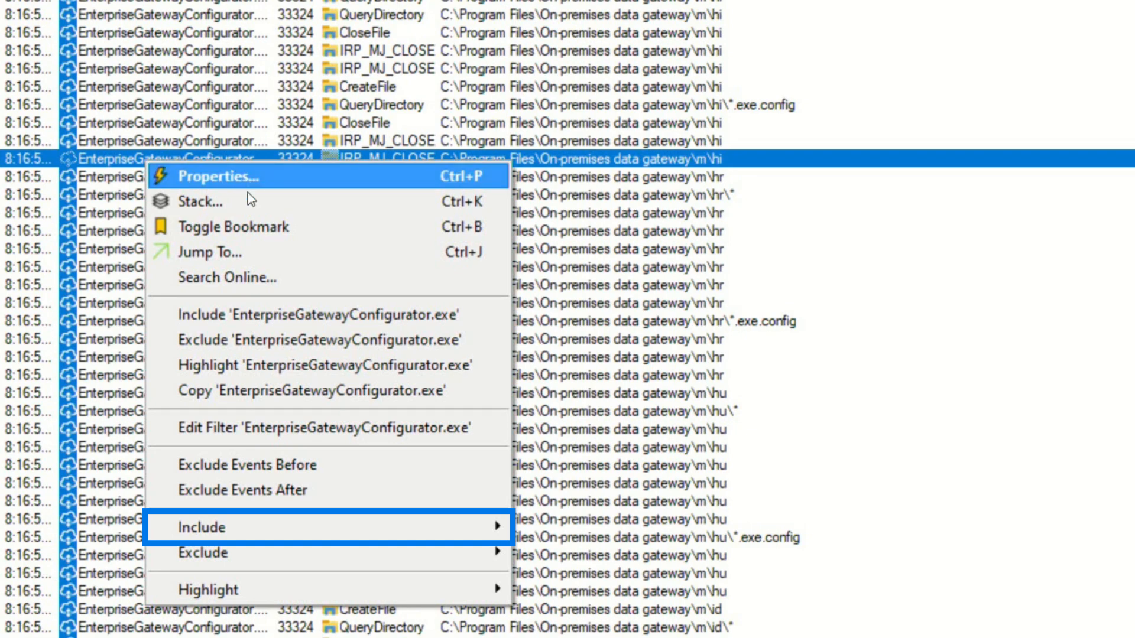
{"action": "mouse_move", "coordinate": [201, 526]}
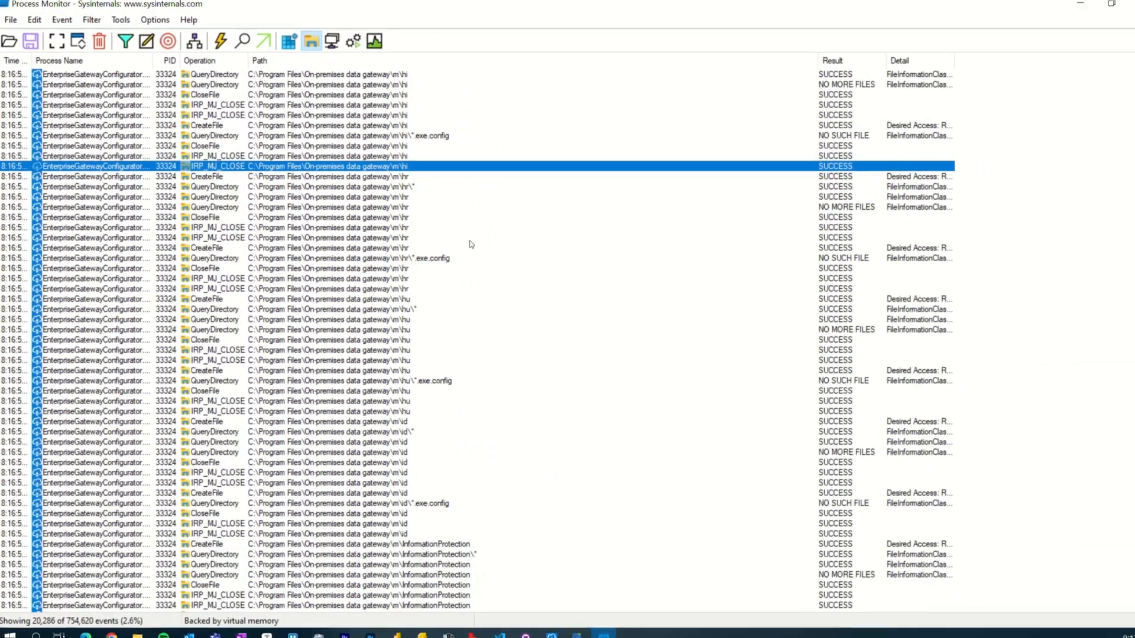
Scroll the EnterpriseGatewayConfigurator.exe events to exportLogsTempFolder reads and the ODGLogs zip WriteFile entries
{"action": "scroll", "scroll_direction": "down", "scroll_amount": 3}
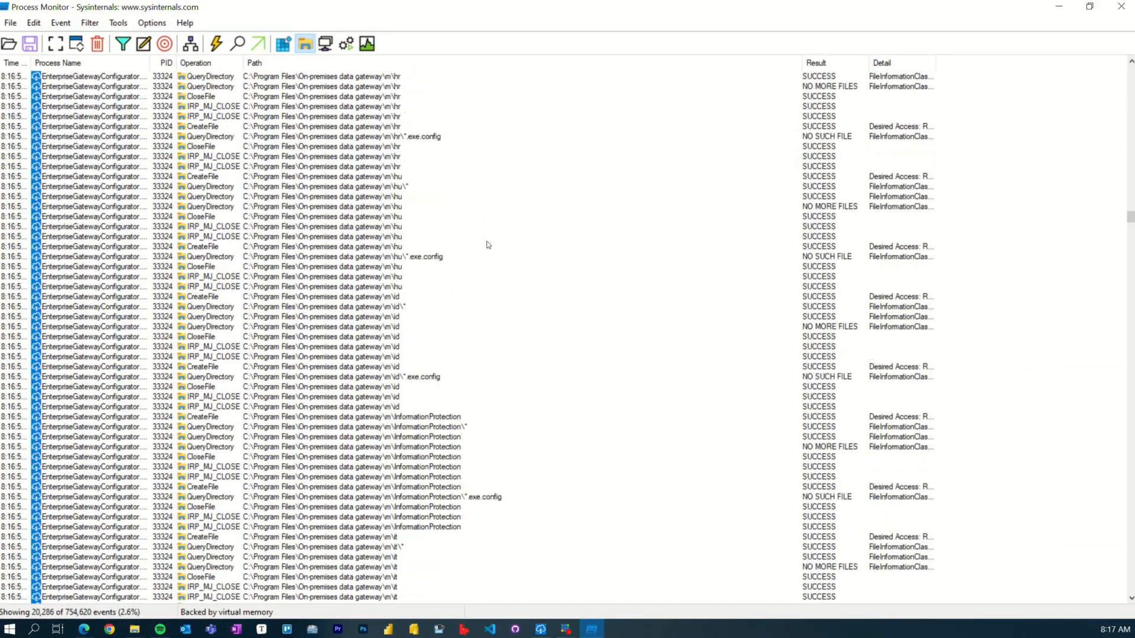
{"action": "scroll", "scroll_direction": "down", "scroll_amount": 3}
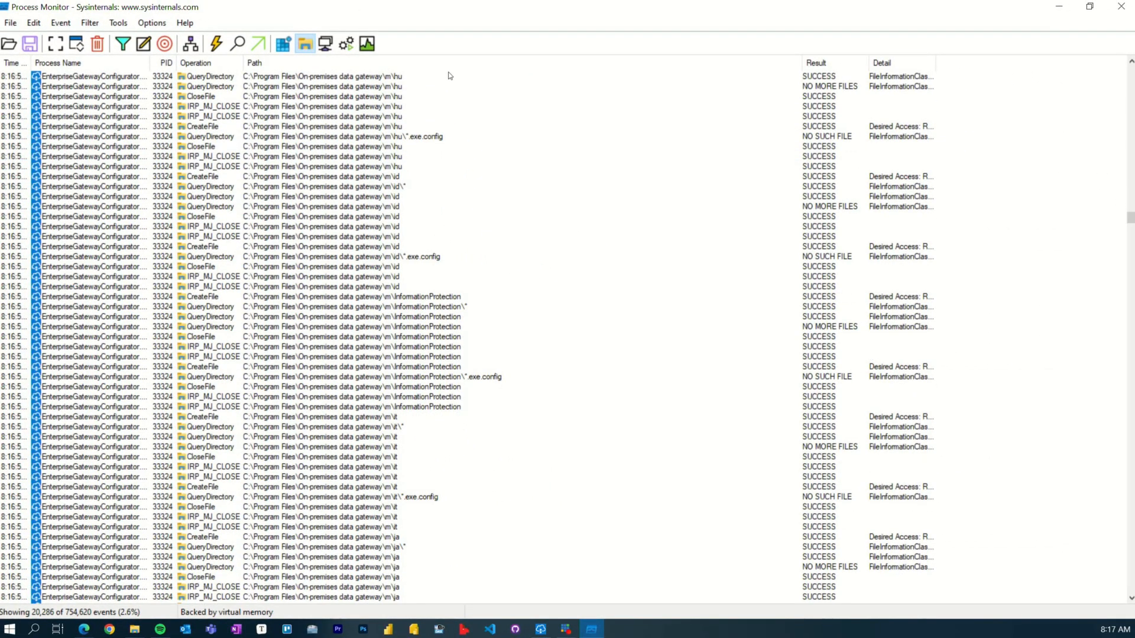
{"action": "scroll", "scroll_direction": "down", "scroll_amount": 3}
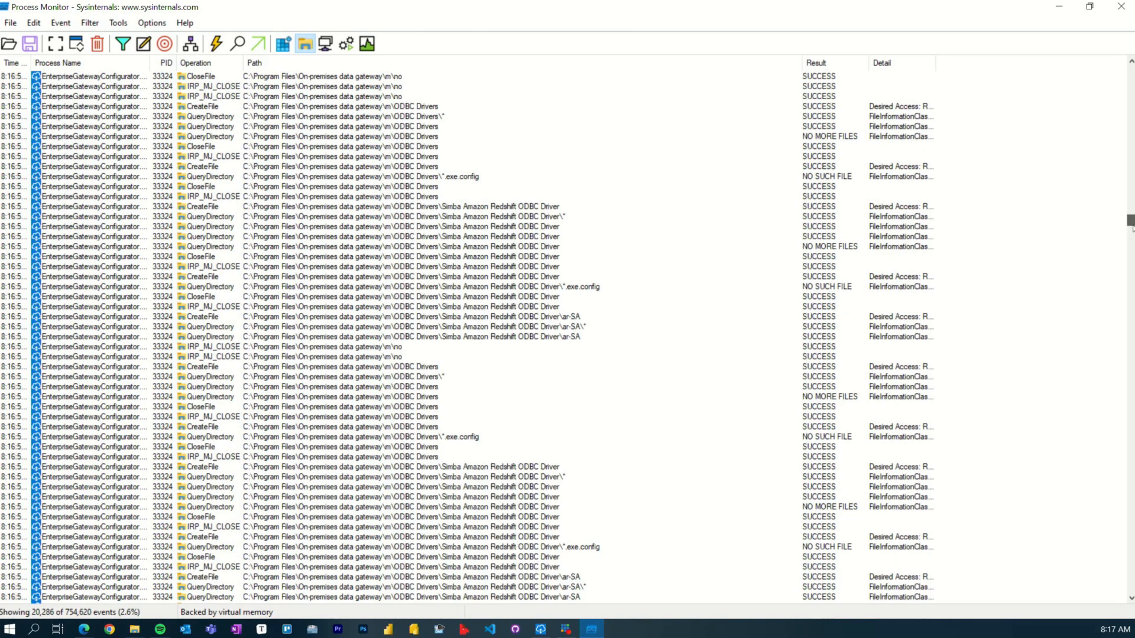
{"action": "scroll", "scroll_direction": "down", "scroll_amount": 3}
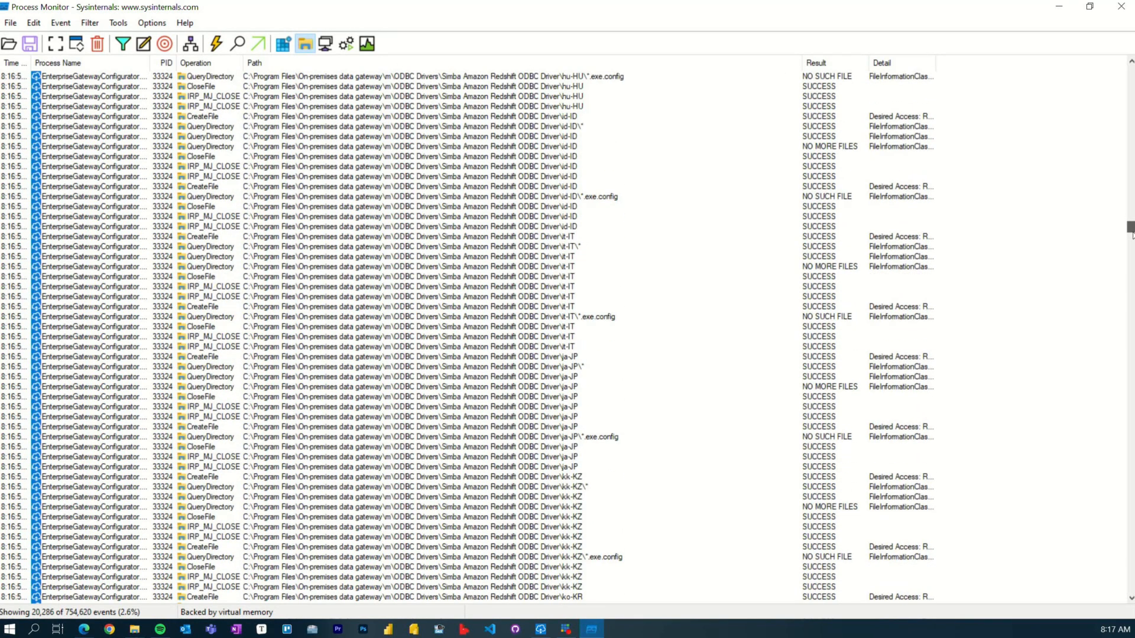
{"action": "scroll", "scroll_direction": "down", "scroll_amount": 3}
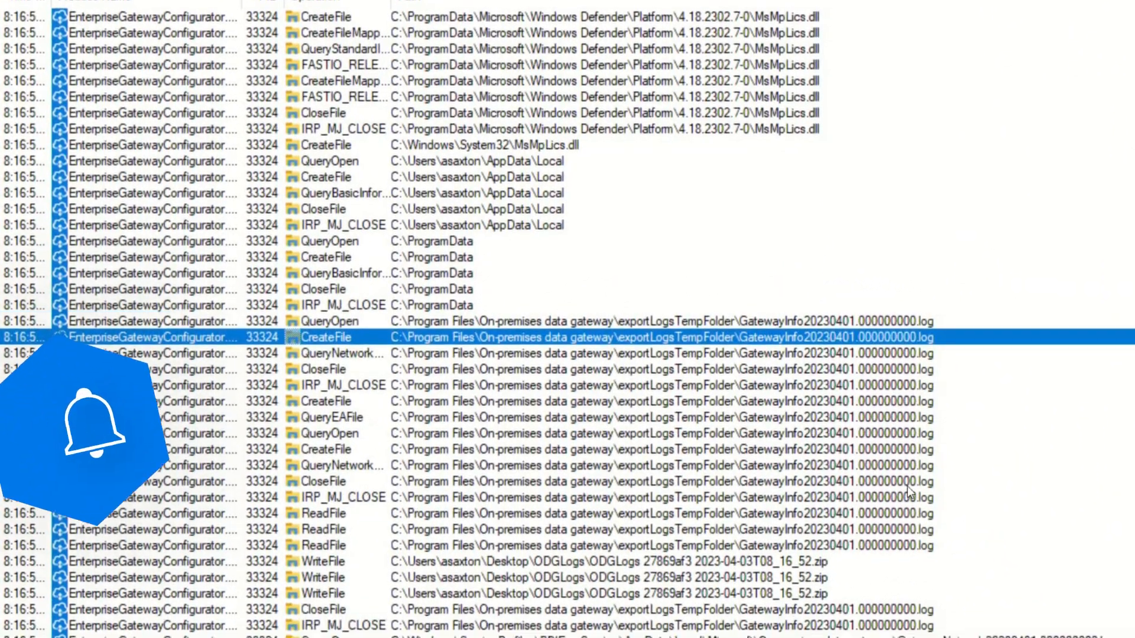
{"action": "scroll", "scroll_direction": "down", "scroll_amount": 3}
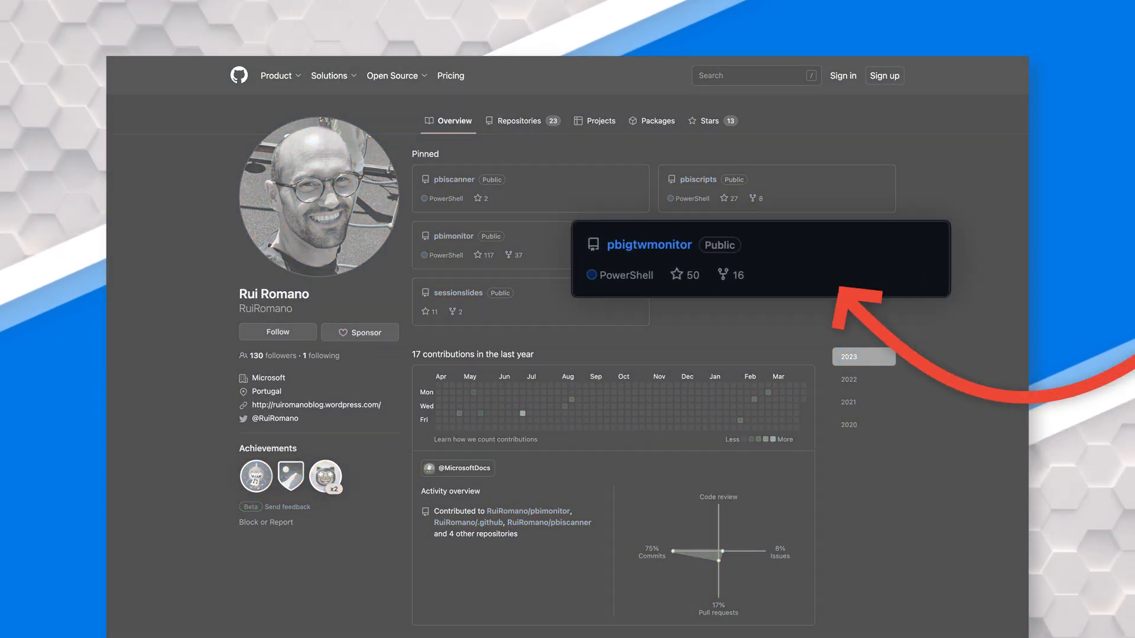
Open the pinned pbigtwmonitor repository and view GatewayLogsPath in Config.json
{"action": "left_click", "coordinate": [648, 244]}
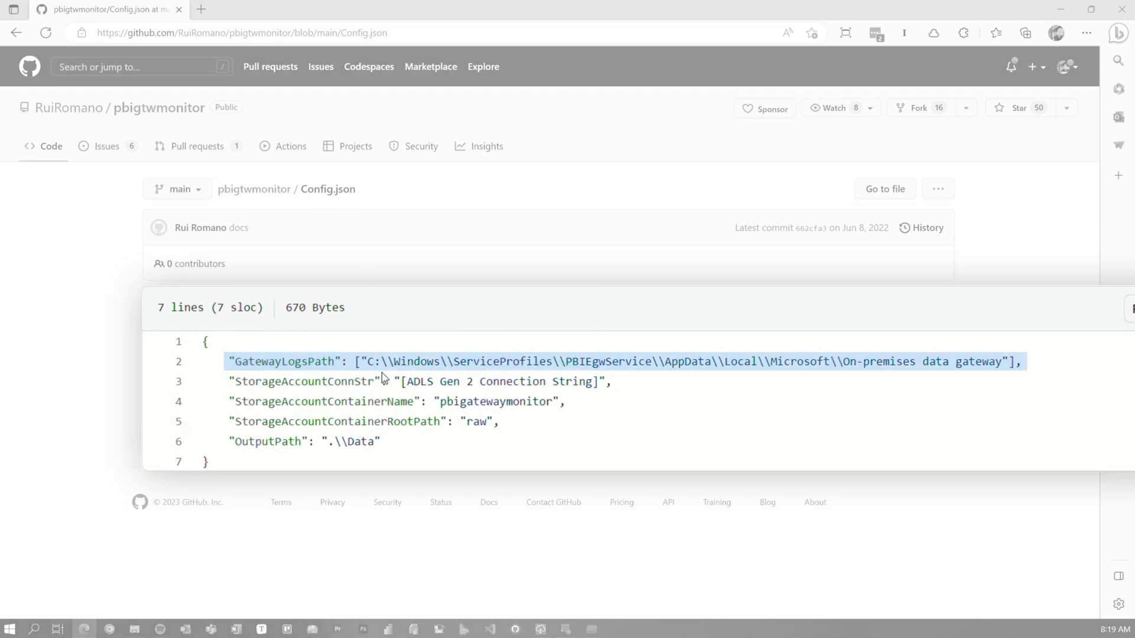
{"action": "mouse_move", "coordinate": [1108, 384]}
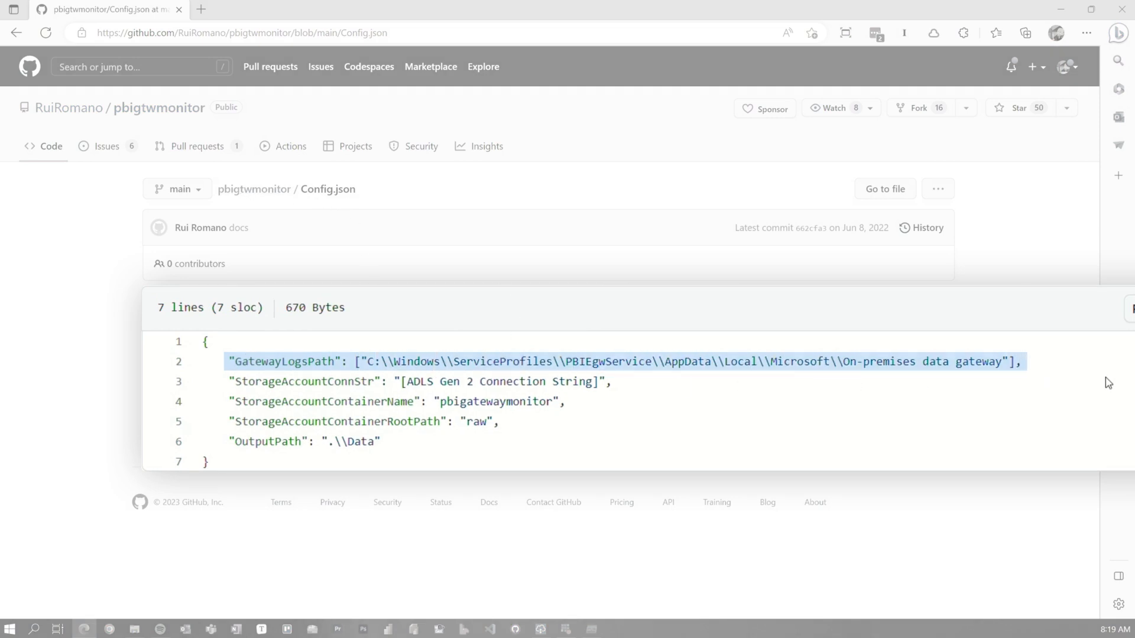